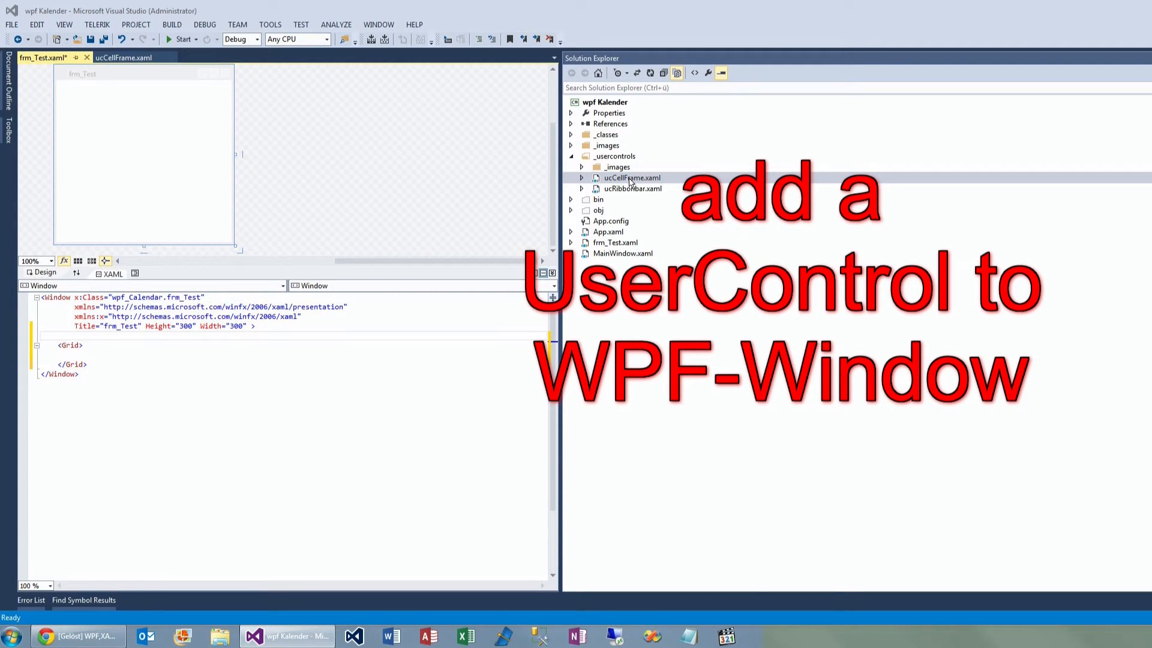
# Check the ucCellFrame user control design, then return to the frm_Test window.
pyautogui.click(122, 58)
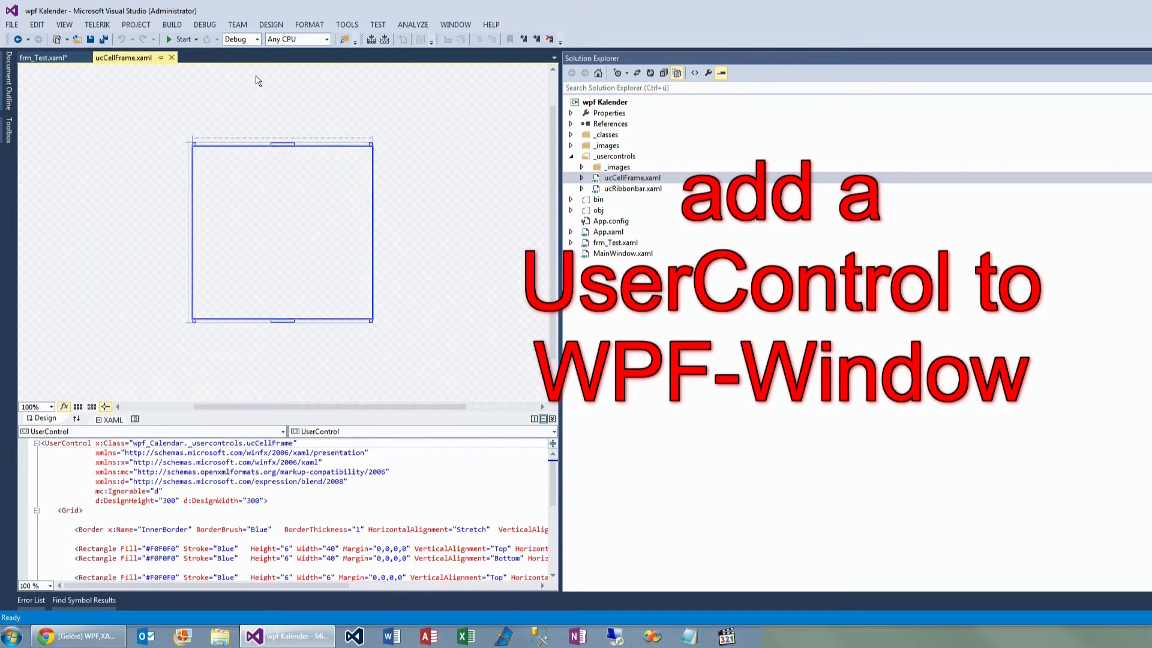
pyautogui.click(45, 57)
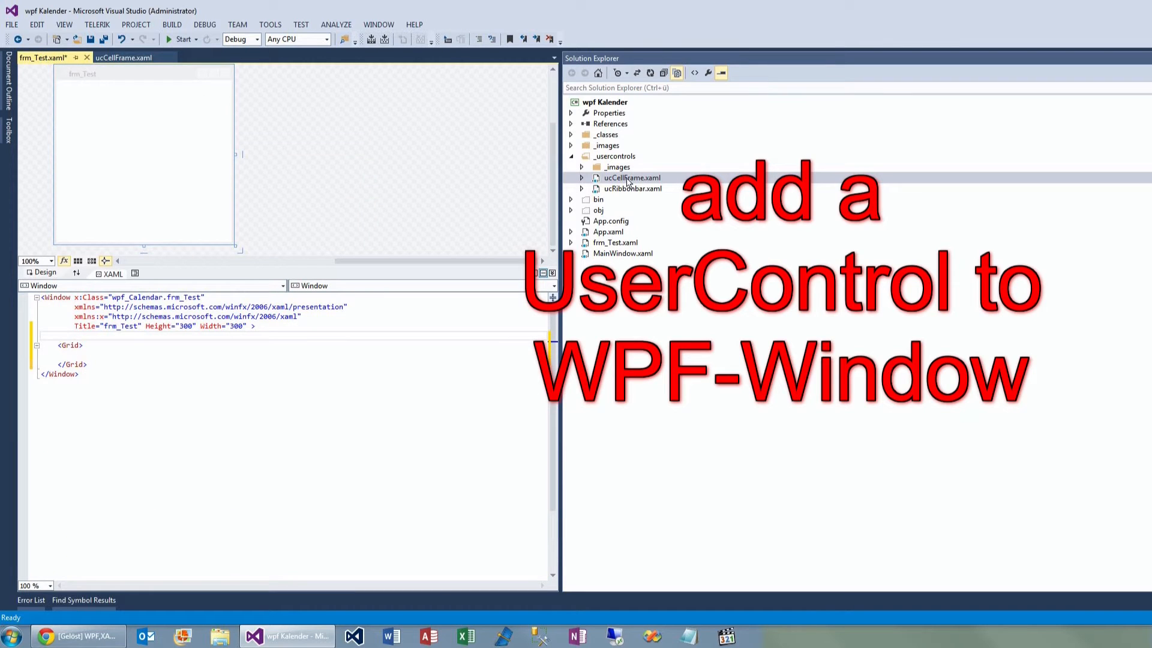
pyautogui.click(631, 177)
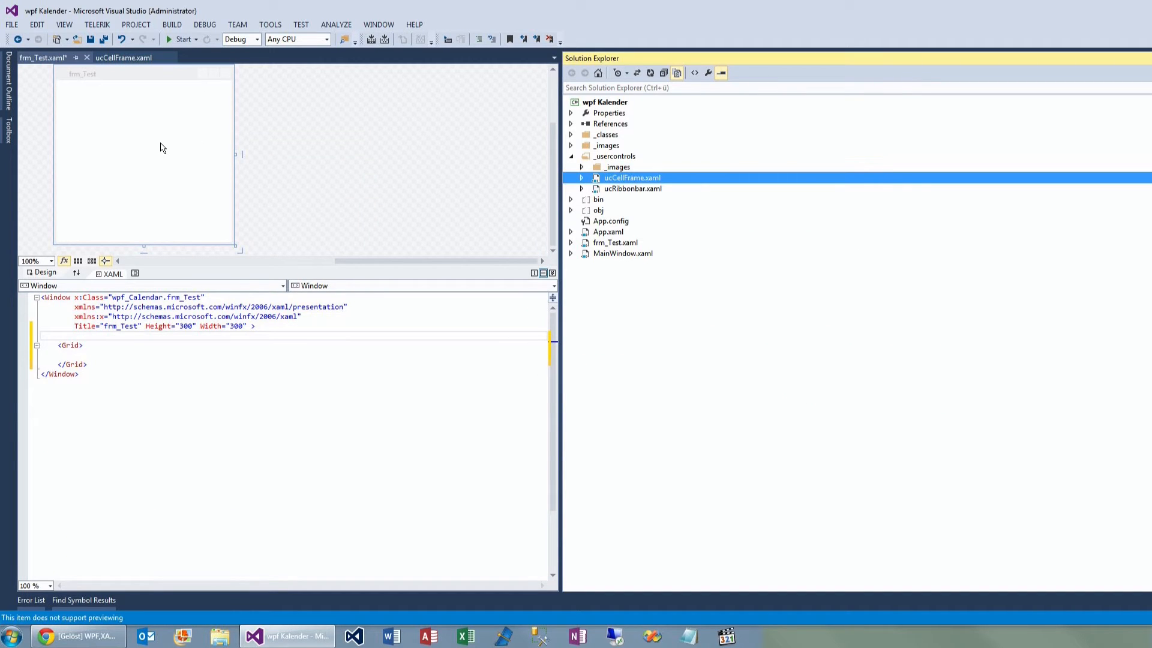
pyautogui.moveTo(151, 150)
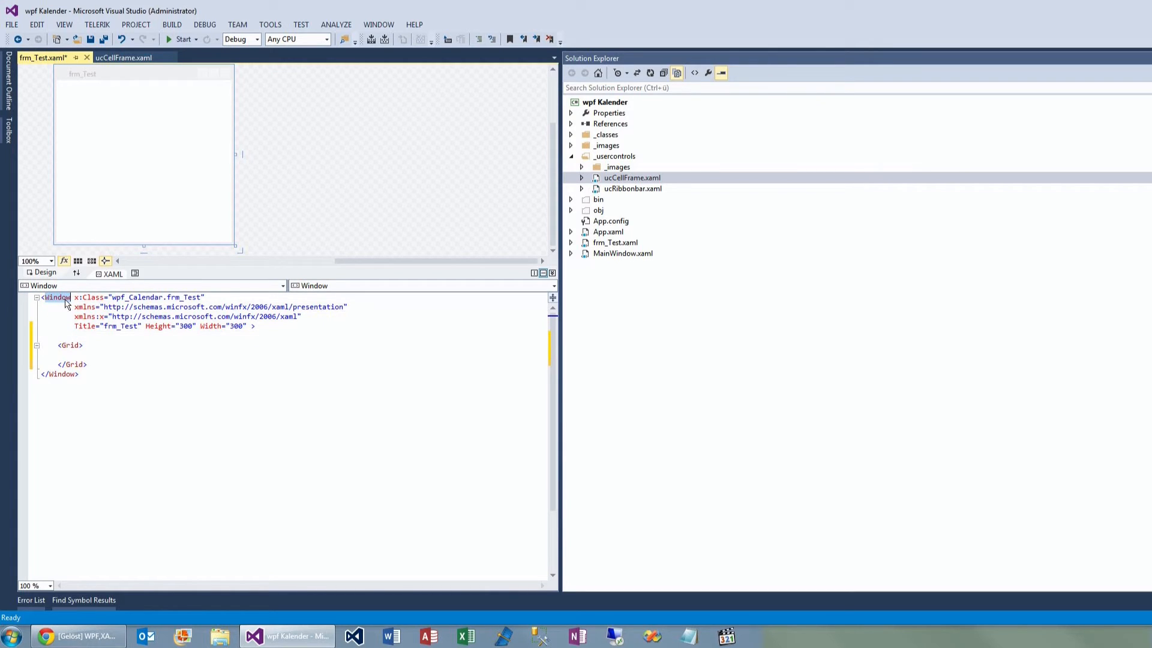
pyautogui.moveTo(57, 297)
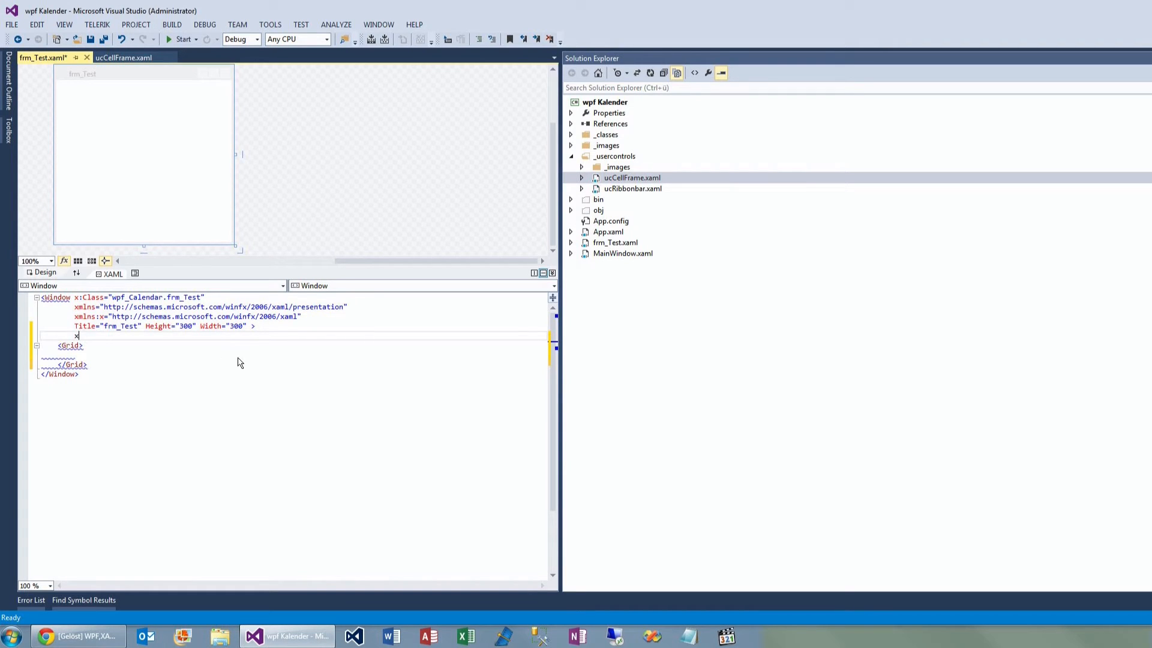
# Add xmlns:myControls to the Window tag, mapped to clr-namespace:wpf_Calendar._usercontrols.
pyautogui.write('xmlns')
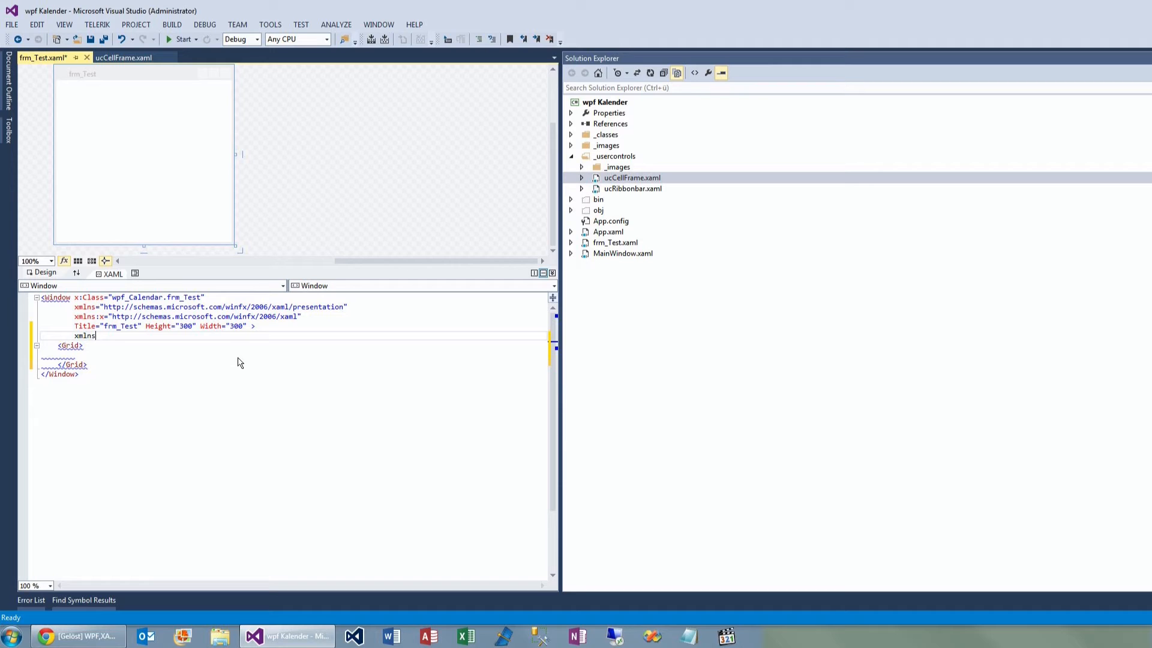
pyautogui.write(':')
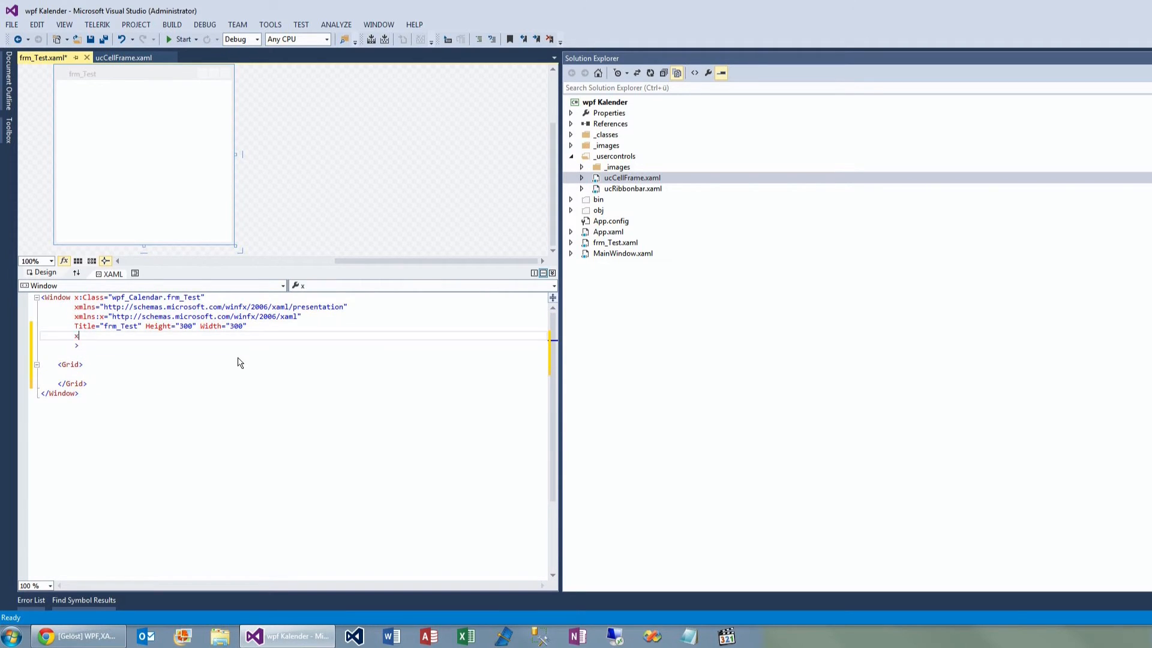
pyautogui.write('mlns')
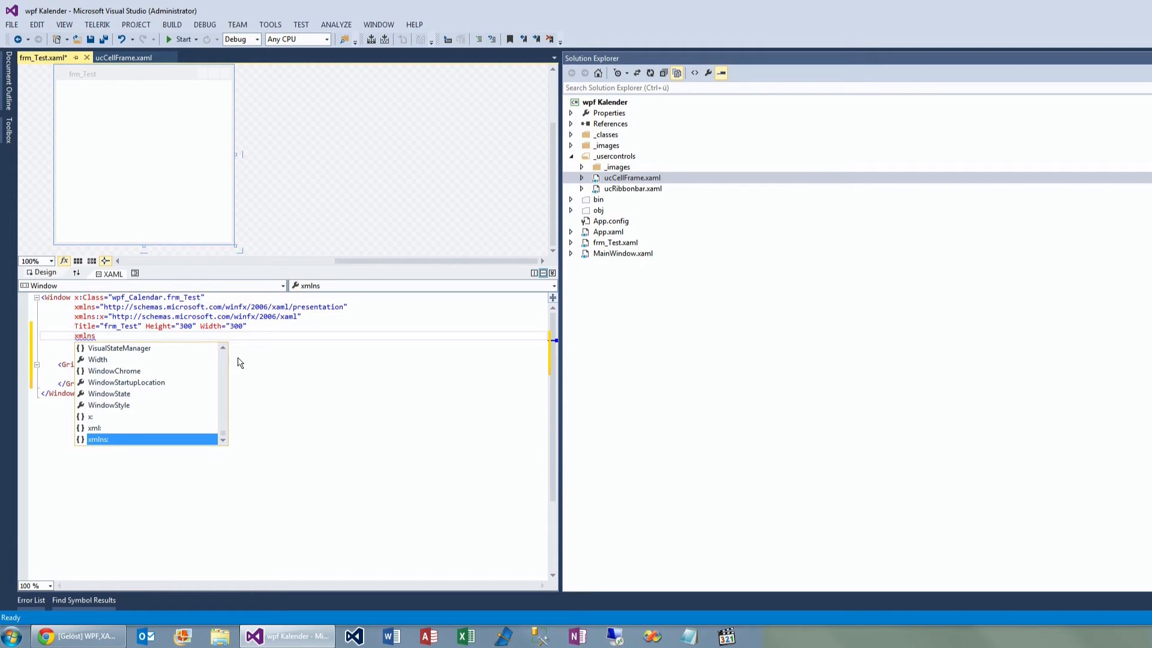
pyautogui.write(':')
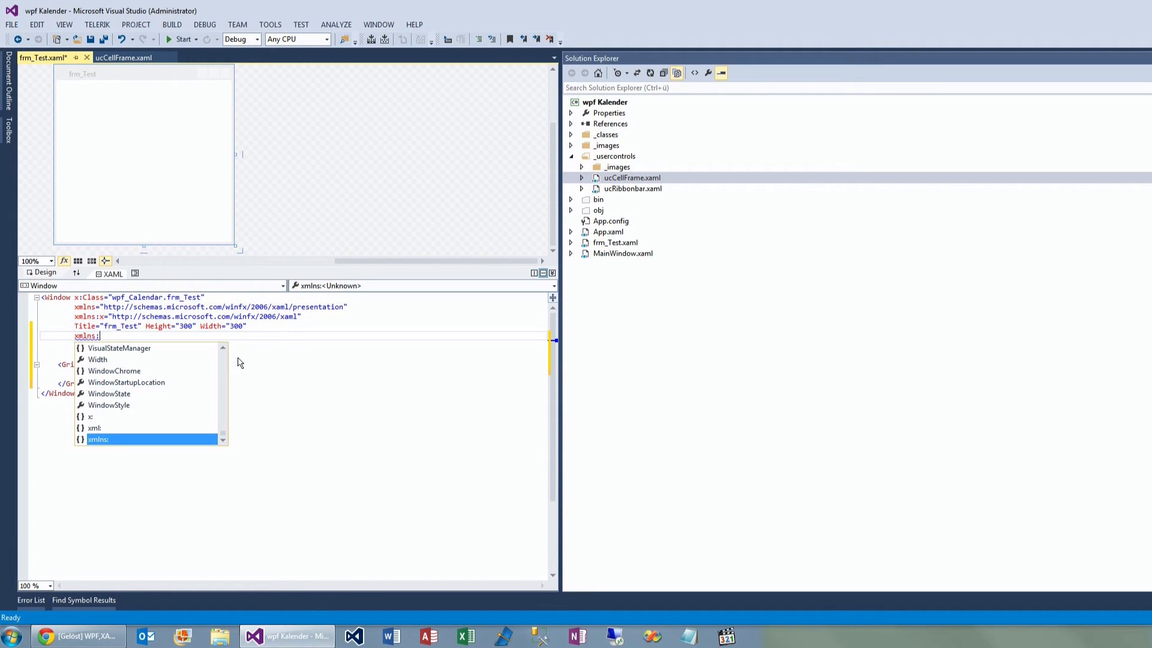
pyautogui.write('my')
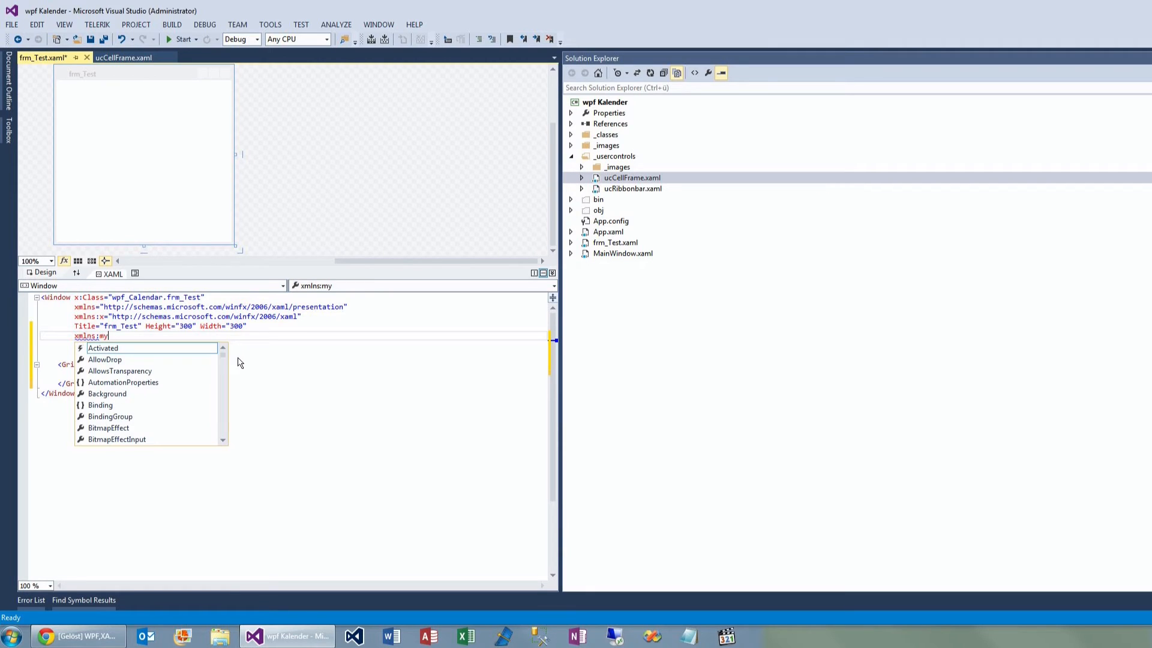
pyautogui.write('Controls="')
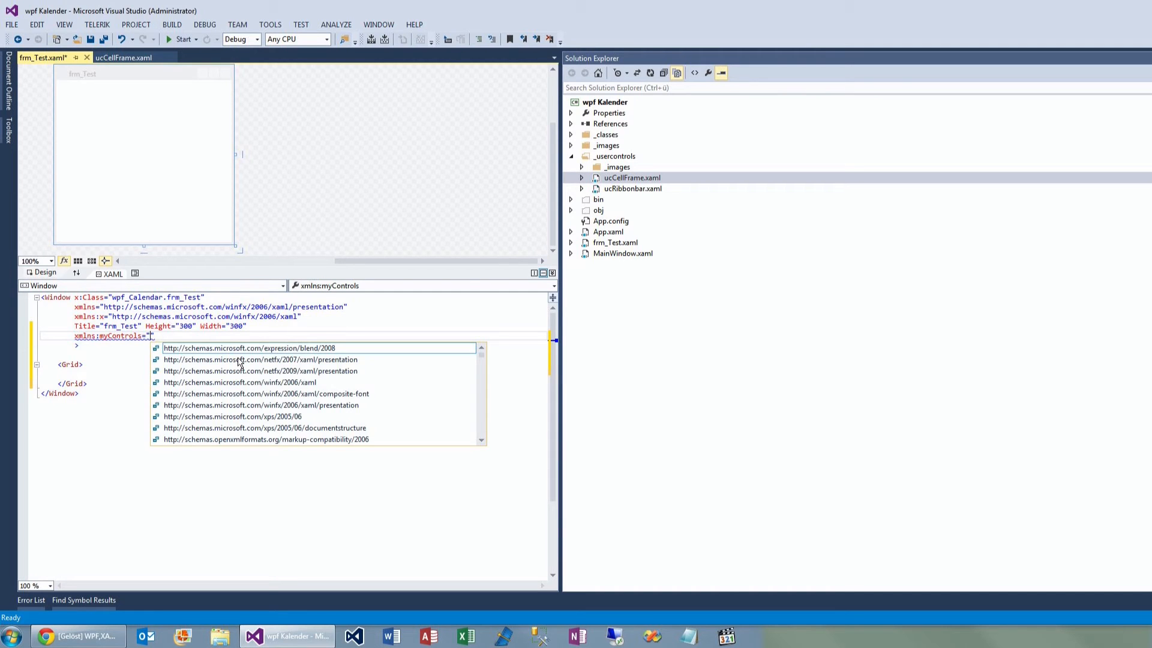
pyautogui.write('wpf')
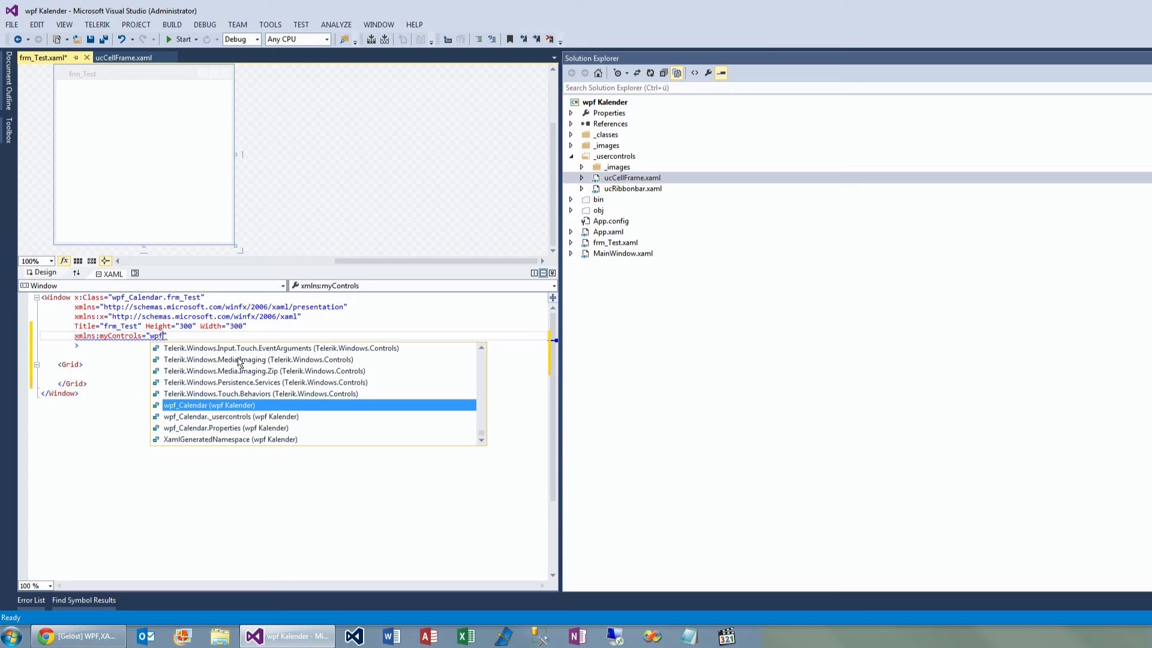
pyautogui.write('_Calendar._usercontrols')
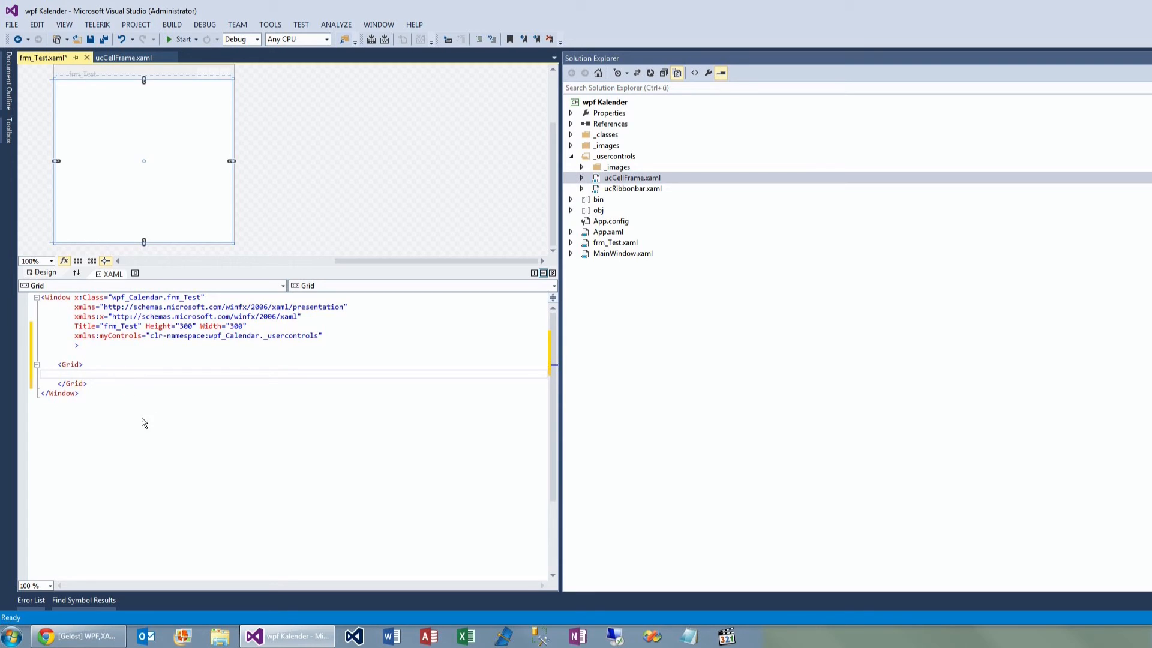
pyautogui.moveTo(179, 151)
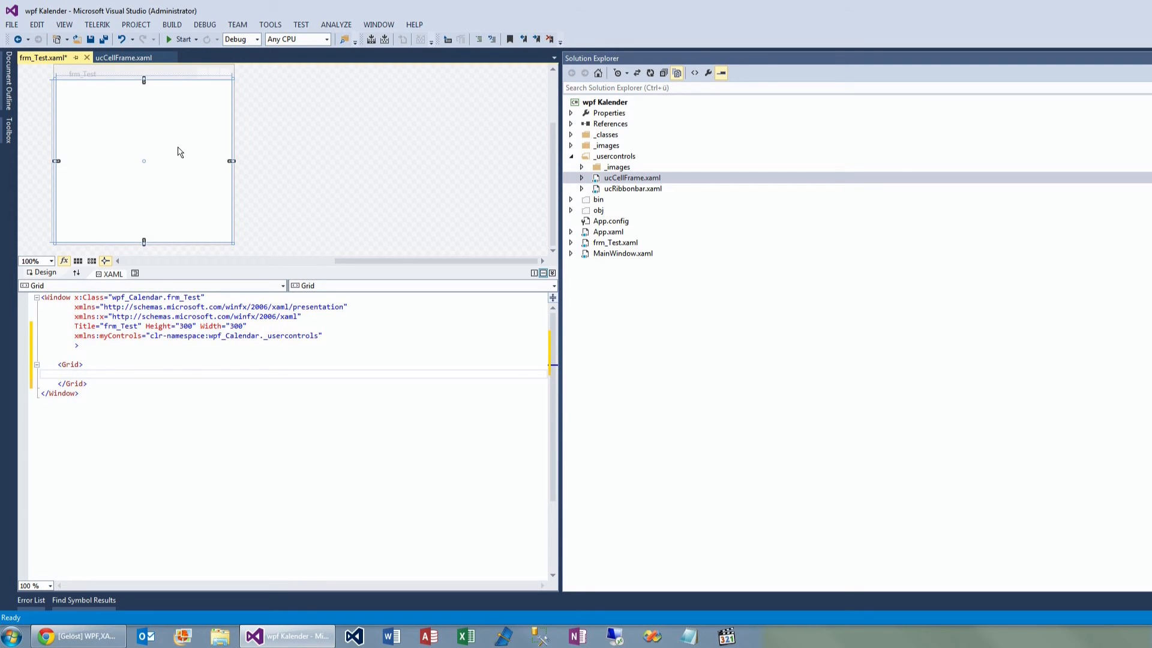
pyautogui.moveTo(305, 391)
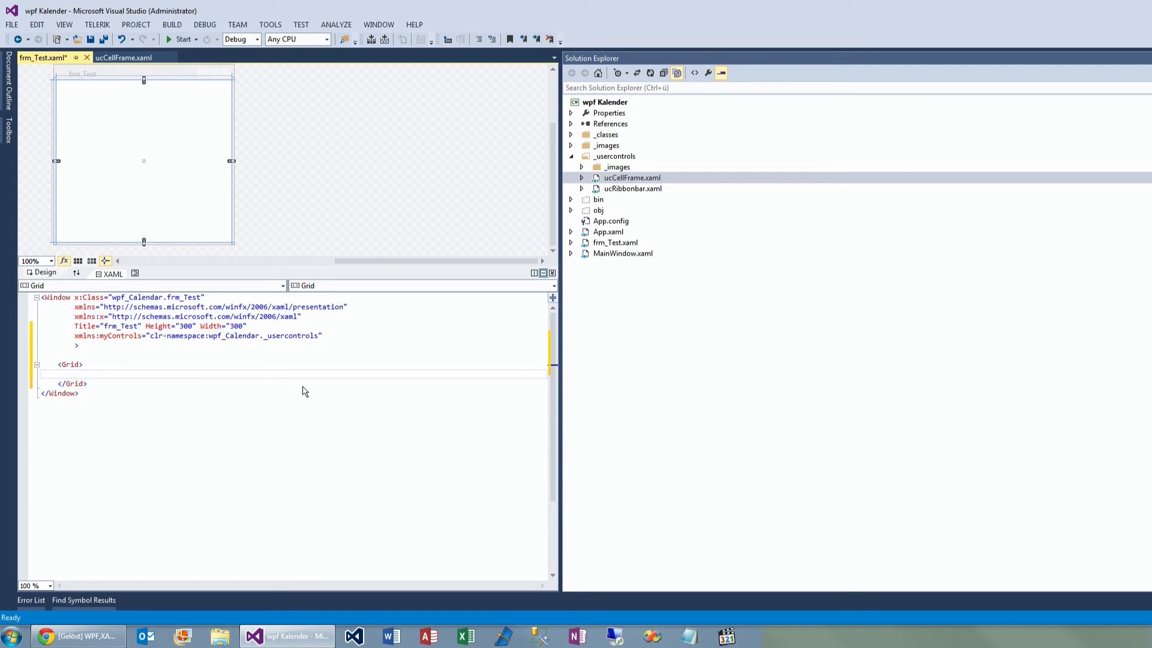
# Insert a <myControls:ucCellFrame> element with opening and closing tags inside the Grid.
pyautogui.write('<')
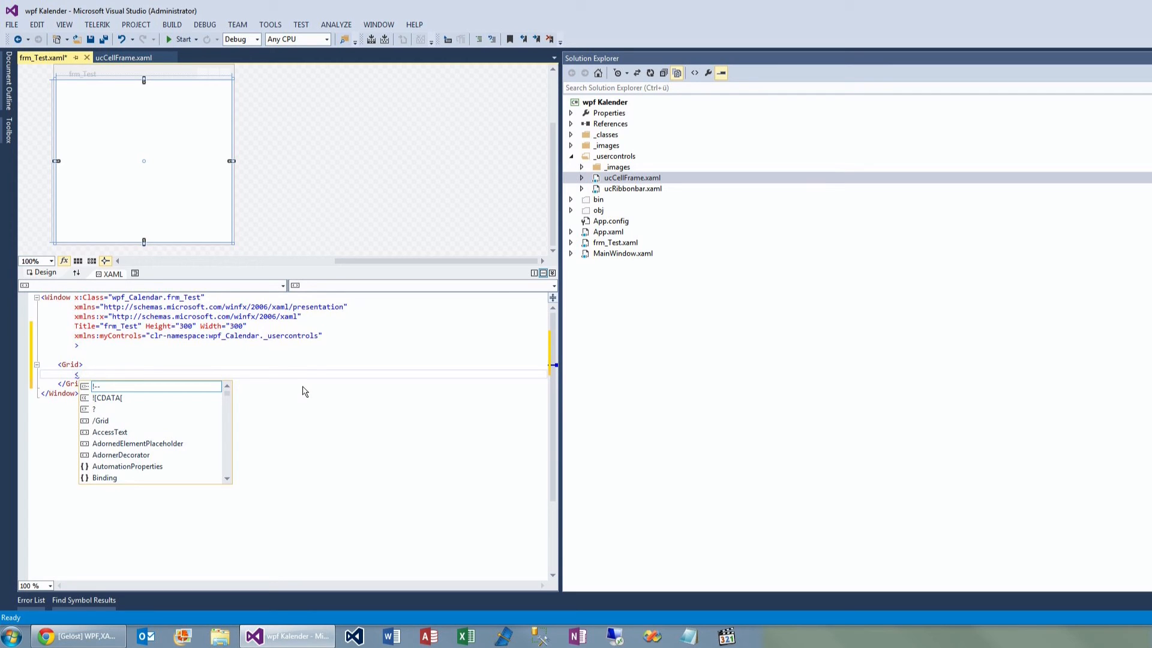
pyautogui.write('myControls')
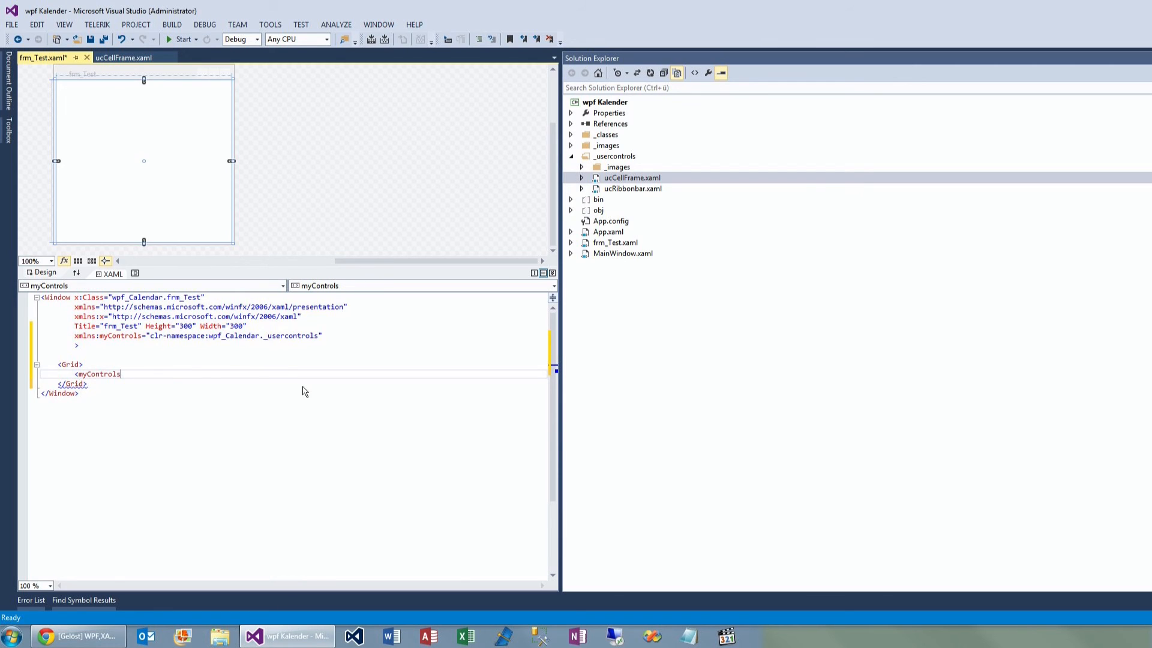
pyautogui.write(':')
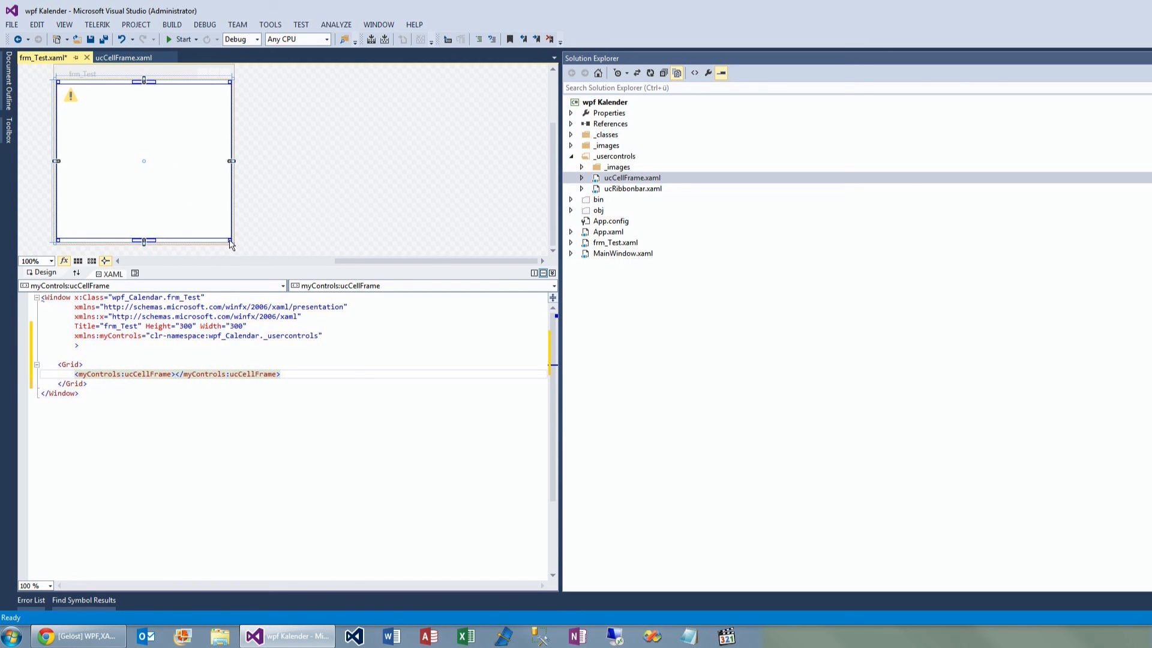
# Shrink ucCellFrame toward the top-left corner, giving it Margin 0,0,107,170.
pyautogui.moveTo(230, 242); pyautogui.dragTo(165, 140)
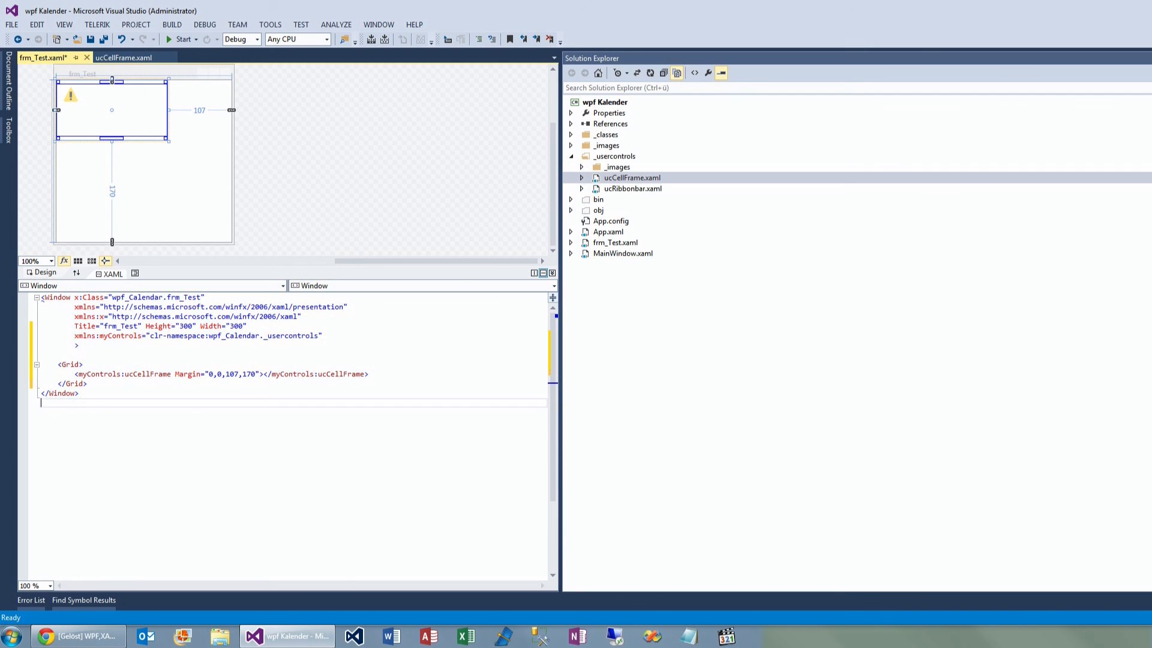
pyautogui.moveTo(499, 128)
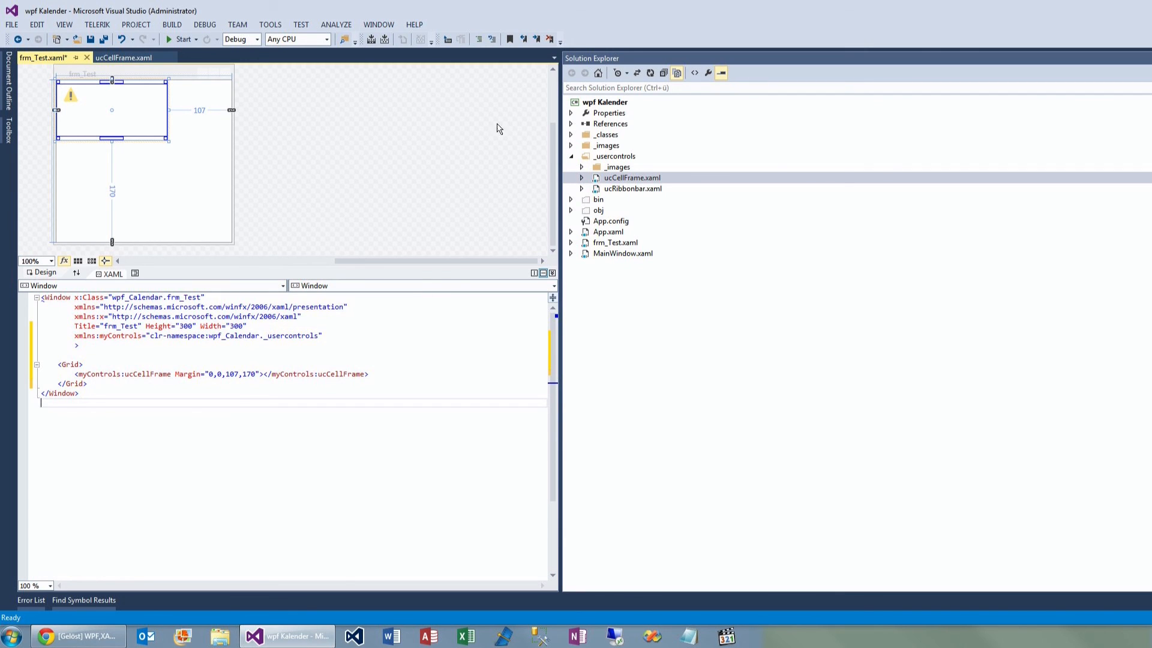
pyautogui.moveTo(161, 111)
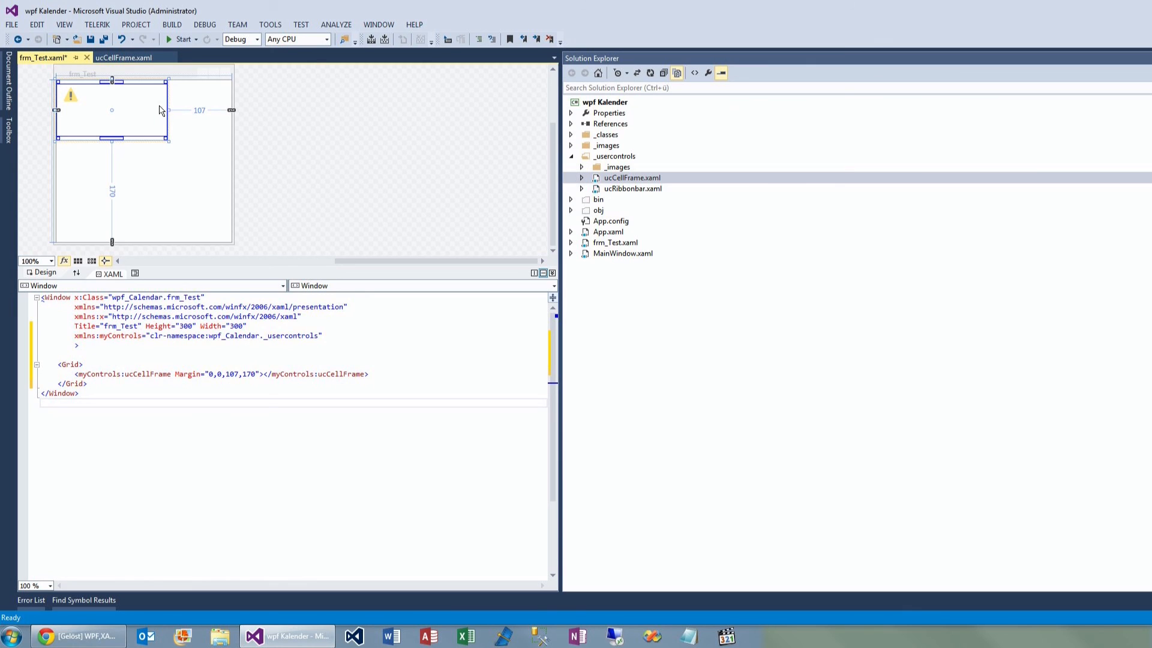